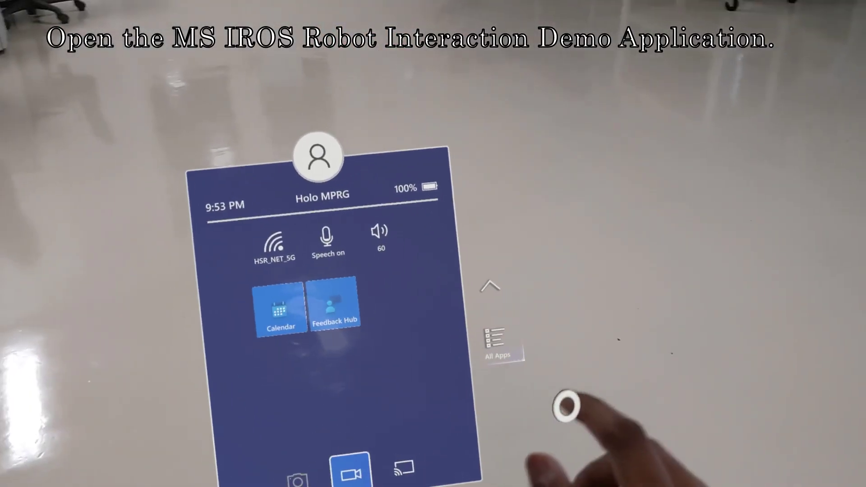
# Launch the MS IROS Robot Interaction Demo from the full installed-apps list.
pyautogui.click(499, 336)
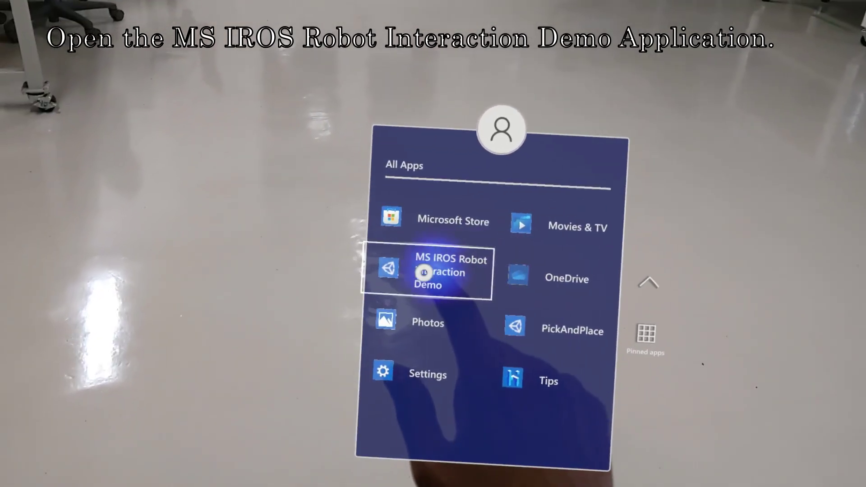
pyautogui.click(424, 272)
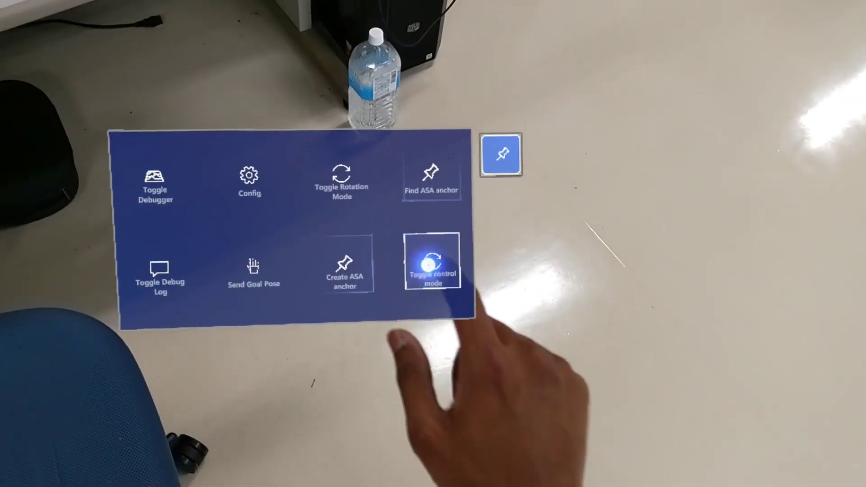
# Switch the virtual robot arm into hand control mode so its end effector follows the hand.
pyautogui.click(432, 264)
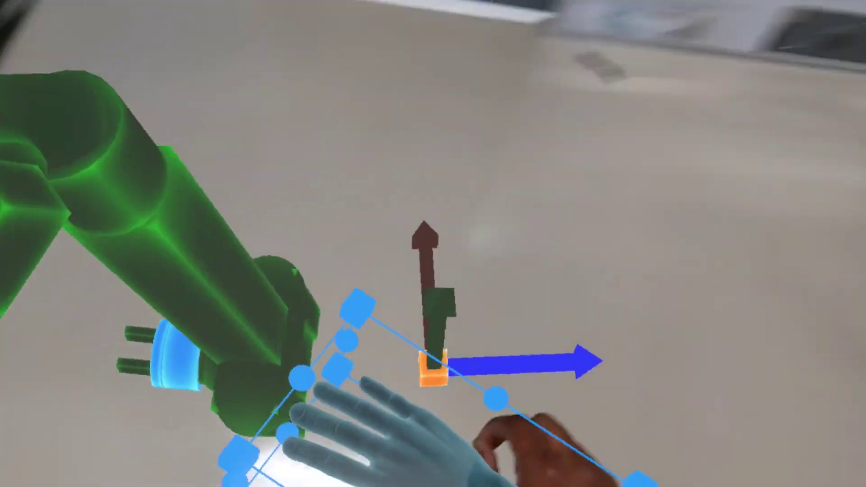